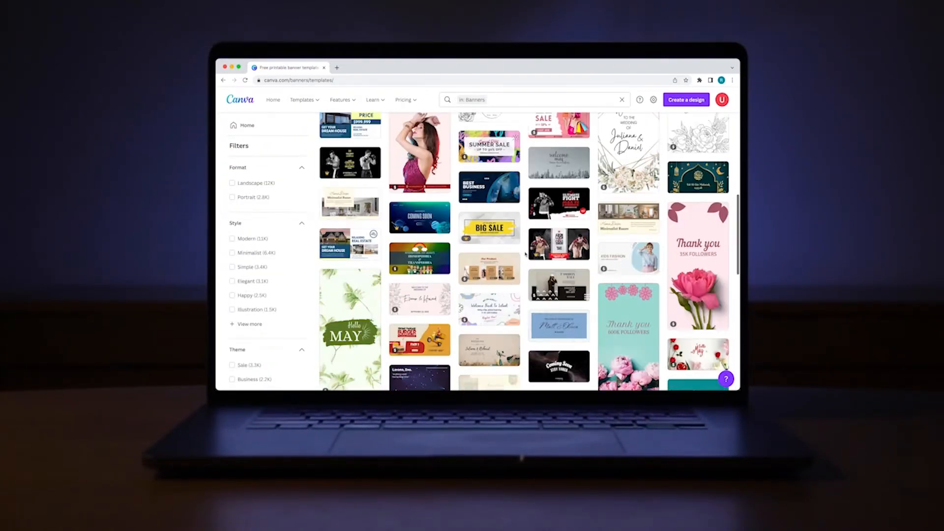
Step: Recolour the Intelli logo's dotted globe purple, then select the COMPUTING text line
{"action": "scroll", "scroll_direction": "down", "scroll_amount": 3}
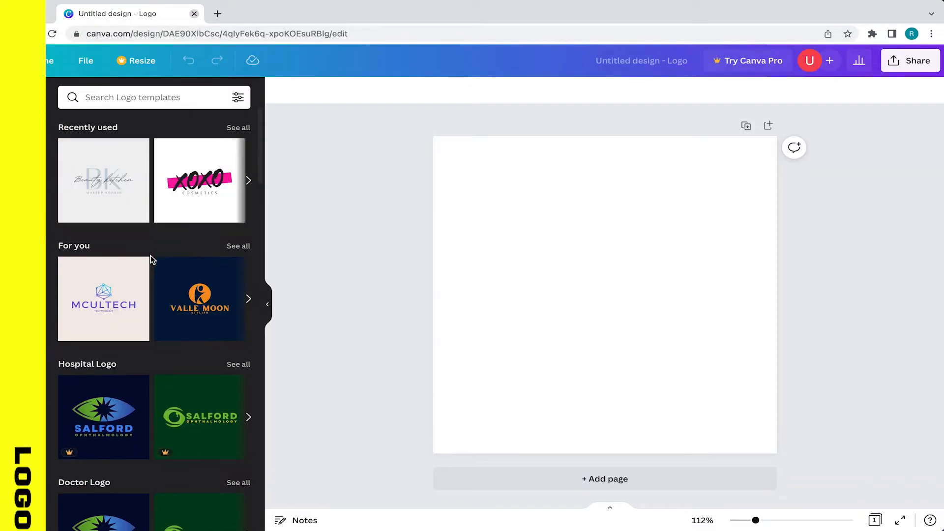
{"action": "scroll", "scroll_direction": "down", "scroll_amount": 3}
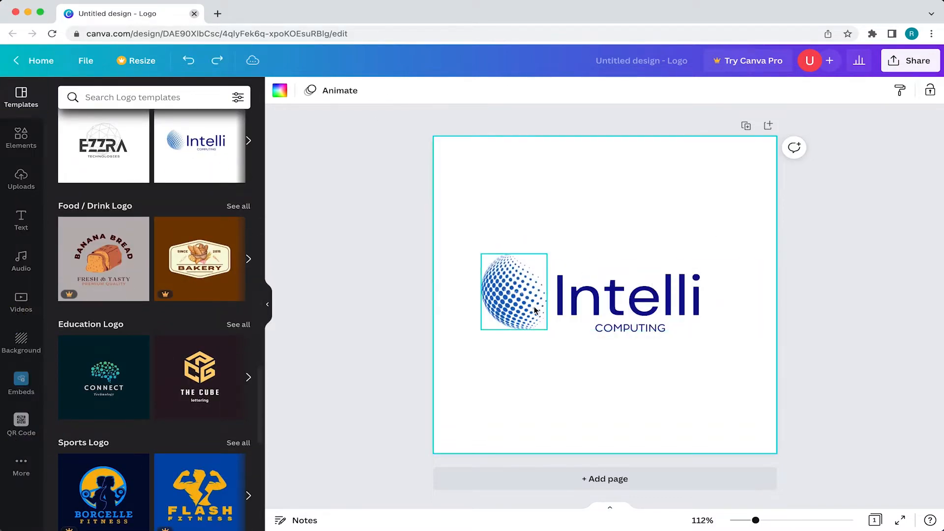
{"action": "left_click", "coordinate": [514, 291]}
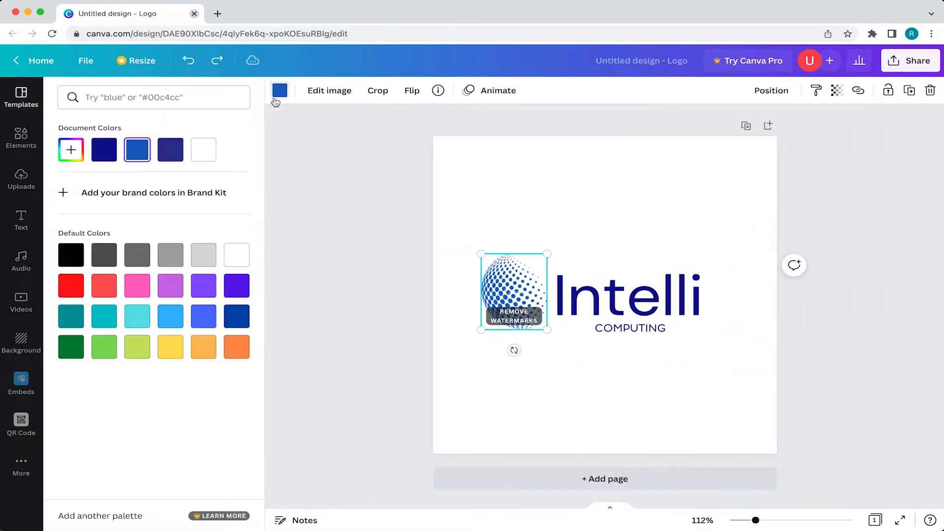
{"action": "left_click", "coordinate": [626, 295]}
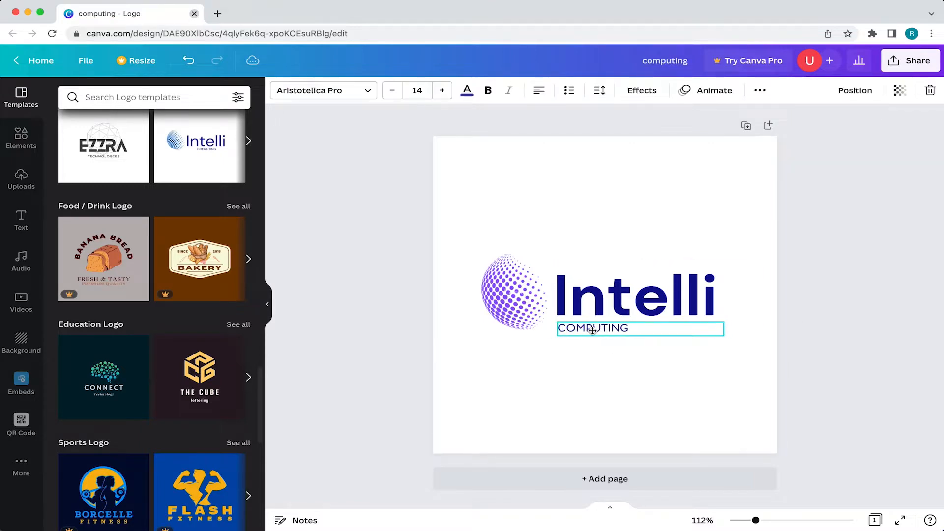
{"action": "left_click", "coordinate": [636, 295]}
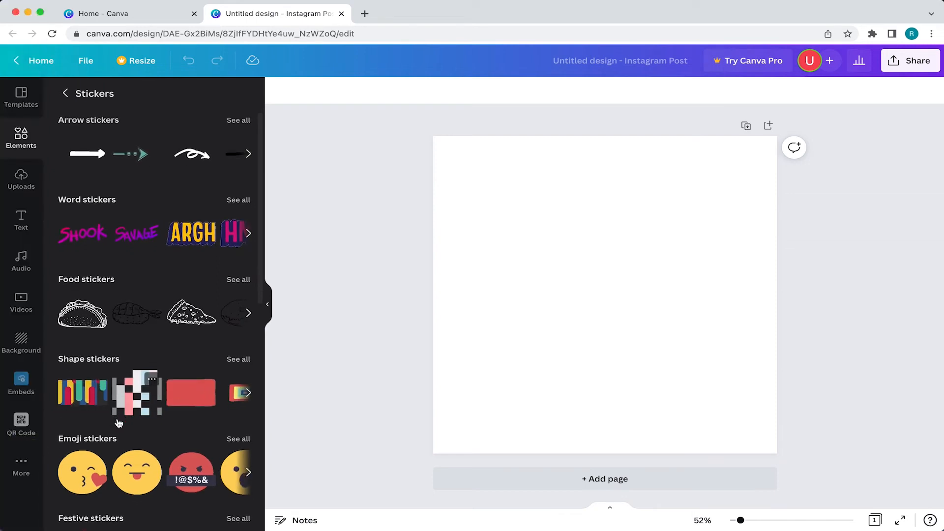
{"action": "scroll", "scroll_direction": "down", "scroll_amount": 3}
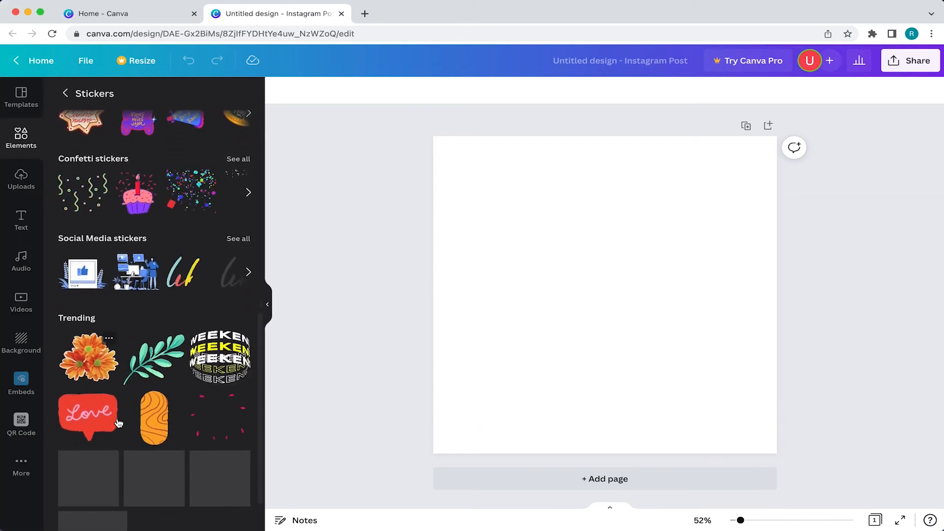
{"action": "scroll", "scroll_direction": "down", "scroll_amount": 3}
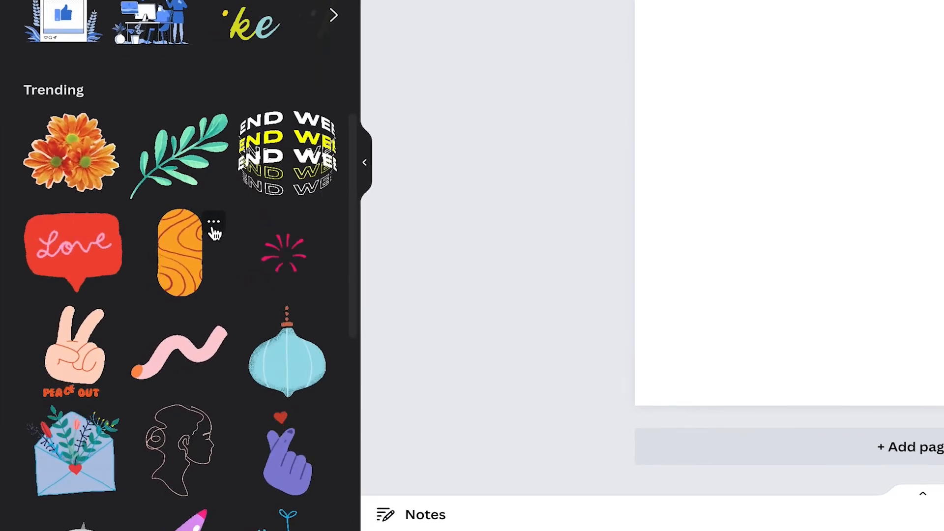
{"action": "left_click", "coordinate": [214, 221]}
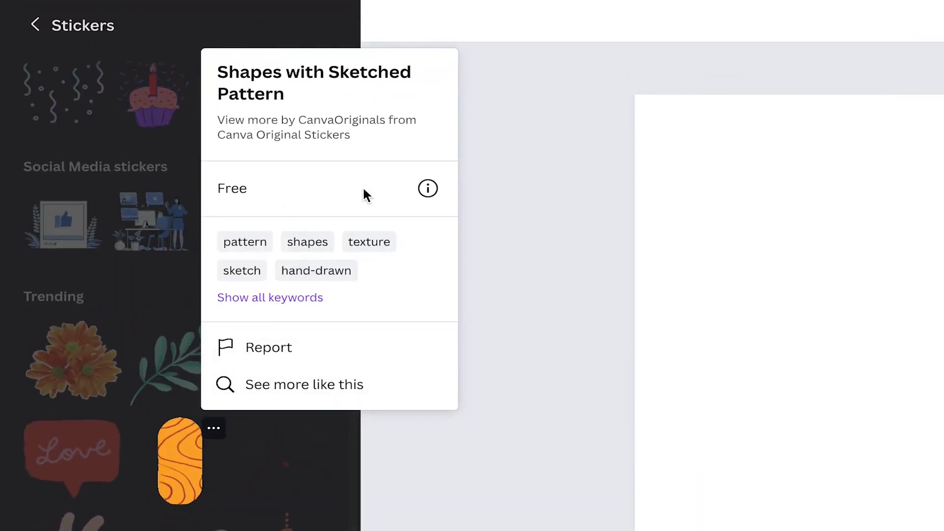
{"action": "mouse_move", "coordinate": [428, 188]}
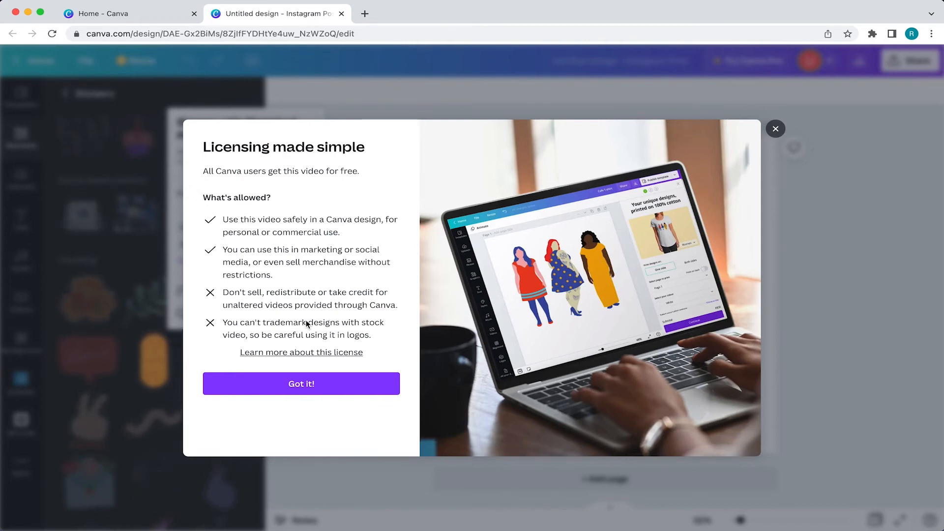
{"action": "mouse_move", "coordinate": [243, 419]}
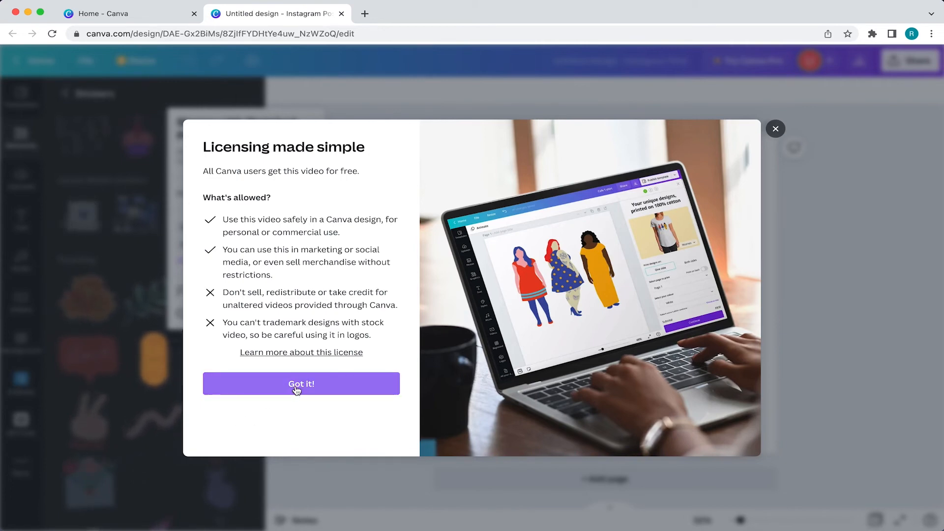
{"action": "left_click", "coordinate": [301, 385]}
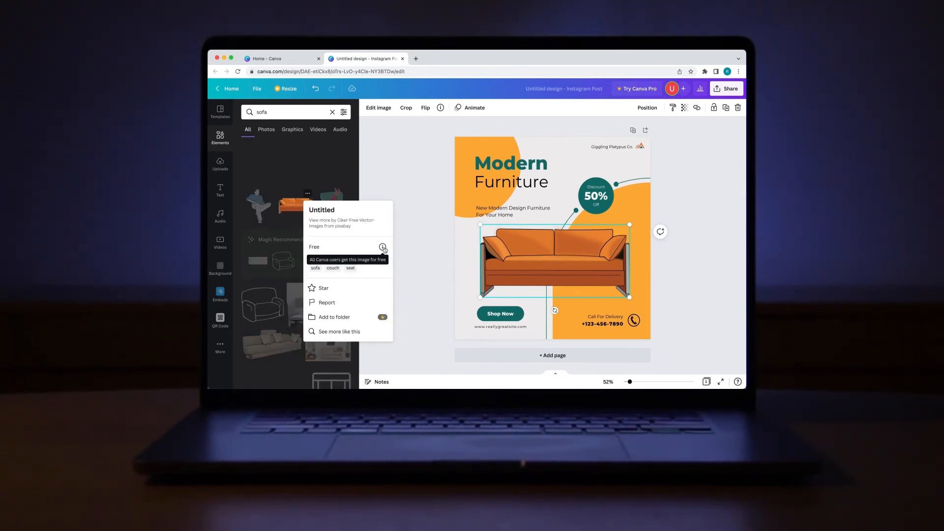
Step: From the sofa graphic's Free license popup, reach the licensing-explained page and read down to What's allowed
{"action": "left_click", "coordinate": [383, 248]}
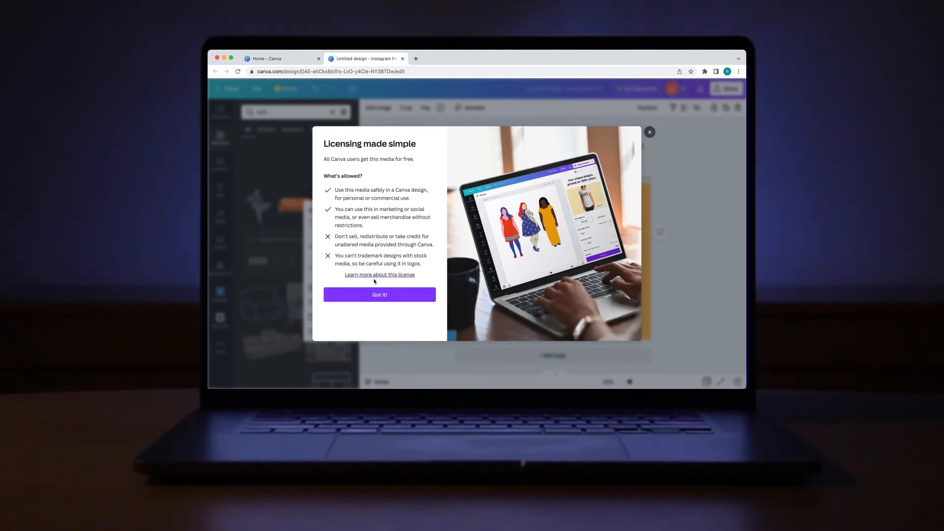
{"action": "left_click", "coordinate": [379, 275]}
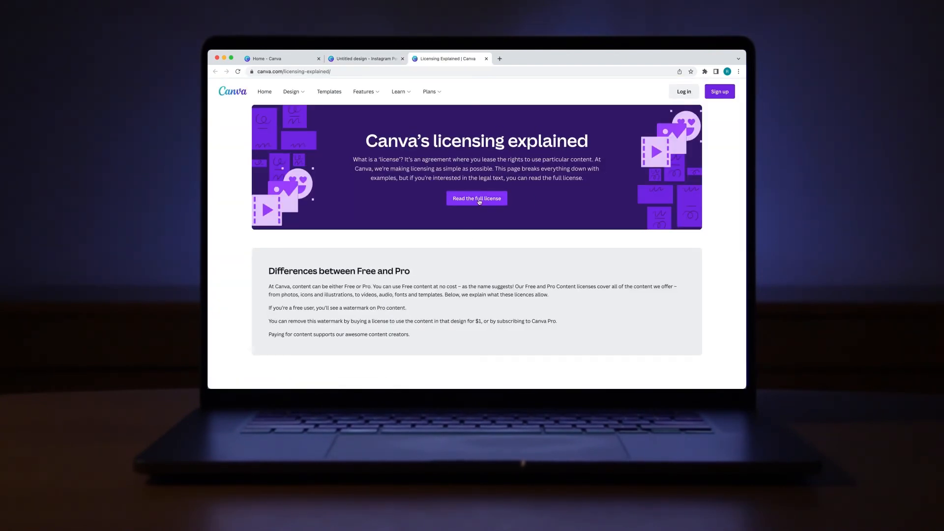
{"action": "scroll", "scroll_direction": "down", "scroll_amount": 3}
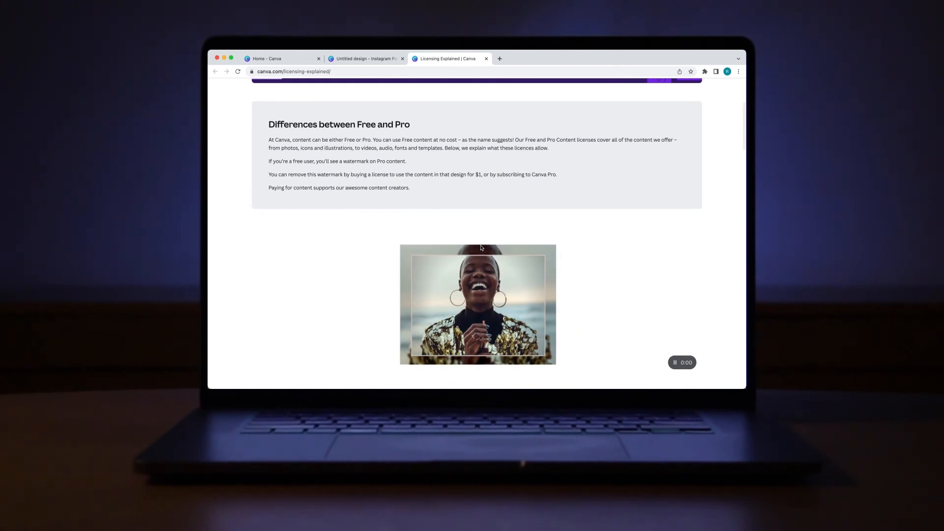
{"action": "scroll", "scroll_direction": "down", "scroll_amount": 3}
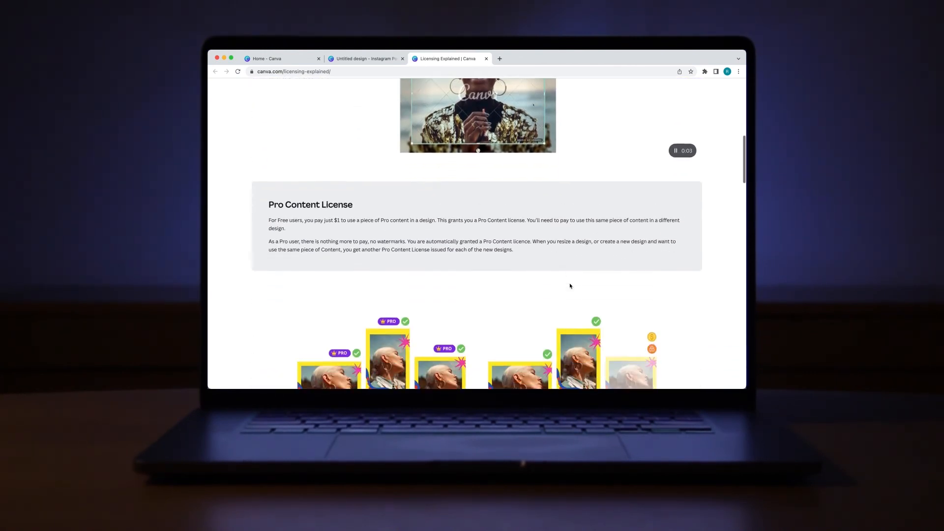
{"action": "scroll", "scroll_direction": "down", "scroll_amount": 3}
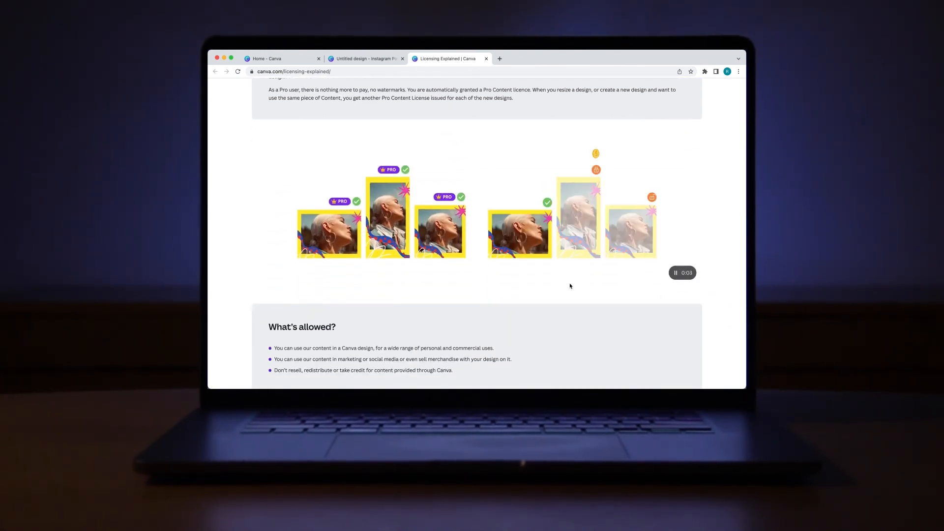